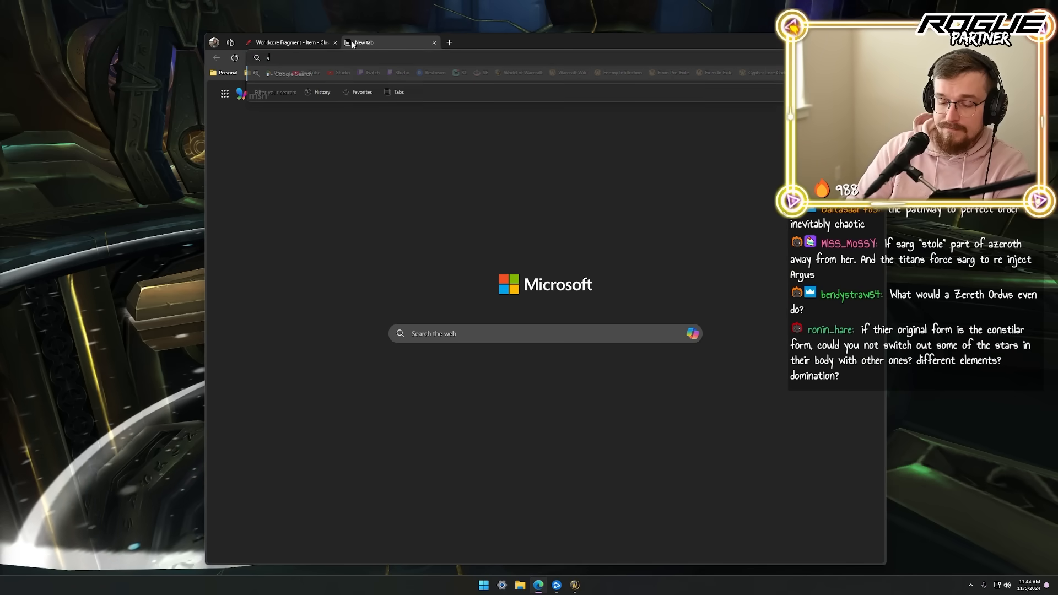
# Search images for 'sargeras cleaving world' and open a result on Imgur.
pyautogui.write('sargeras cleaving world')
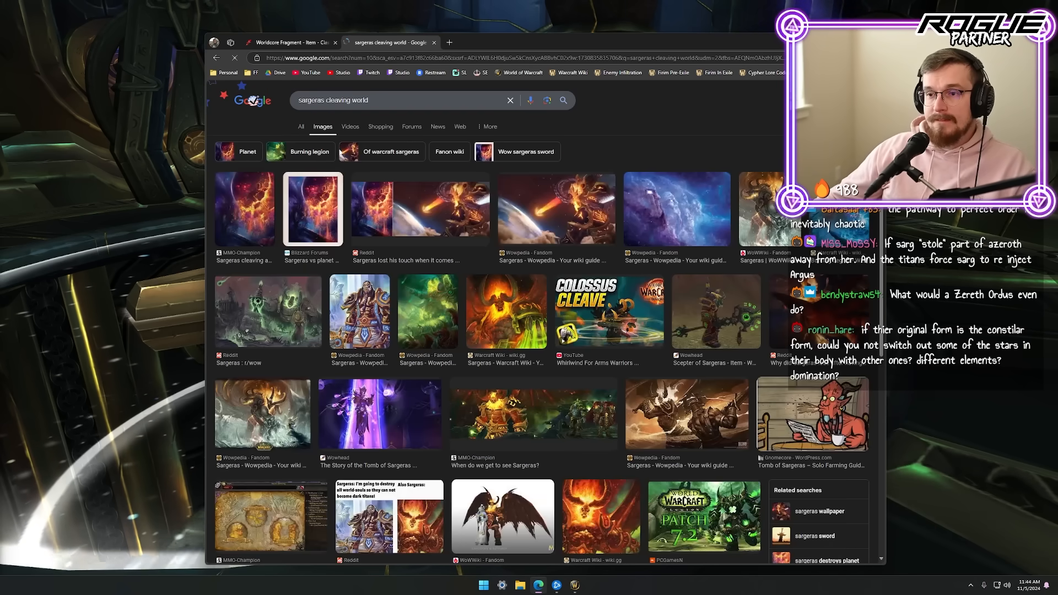
pyautogui.click(245, 208)
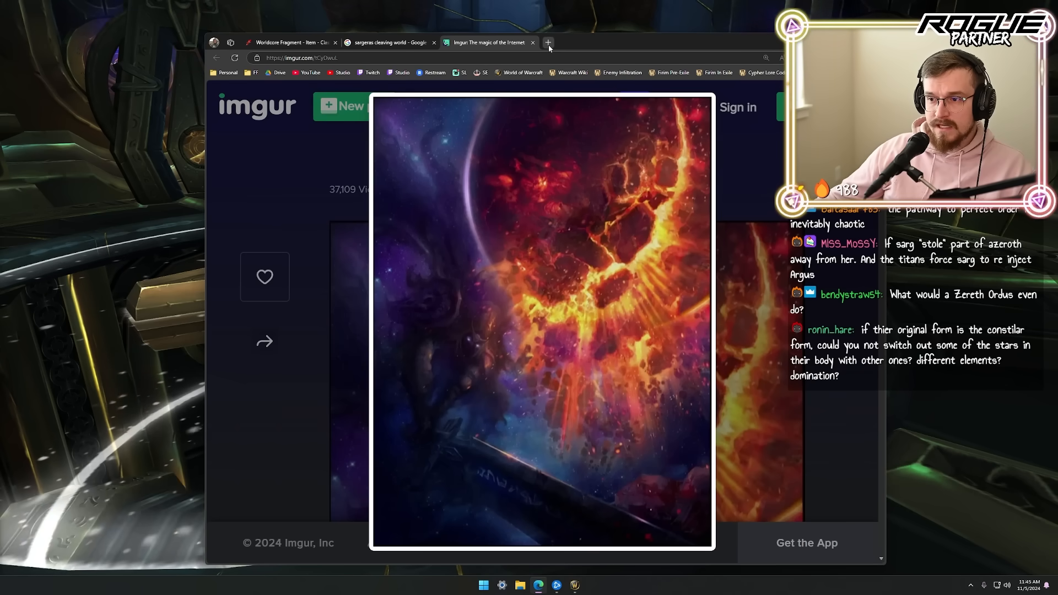
pyautogui.moveTo(548, 42)
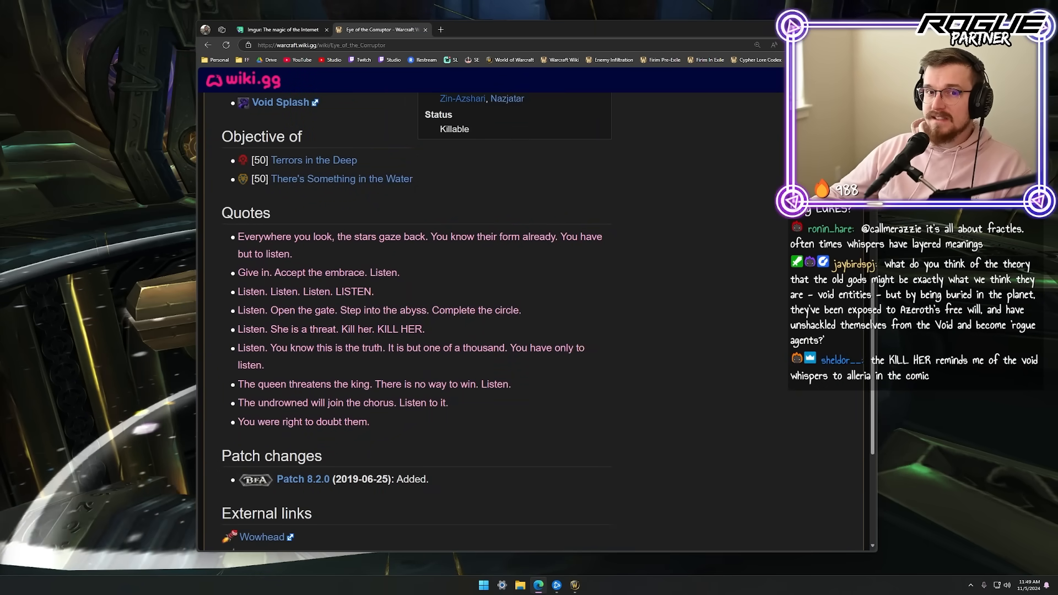
# Click the top of the window to leave the Eye of the Corruptor quotes page.
pyautogui.click(358, 7)
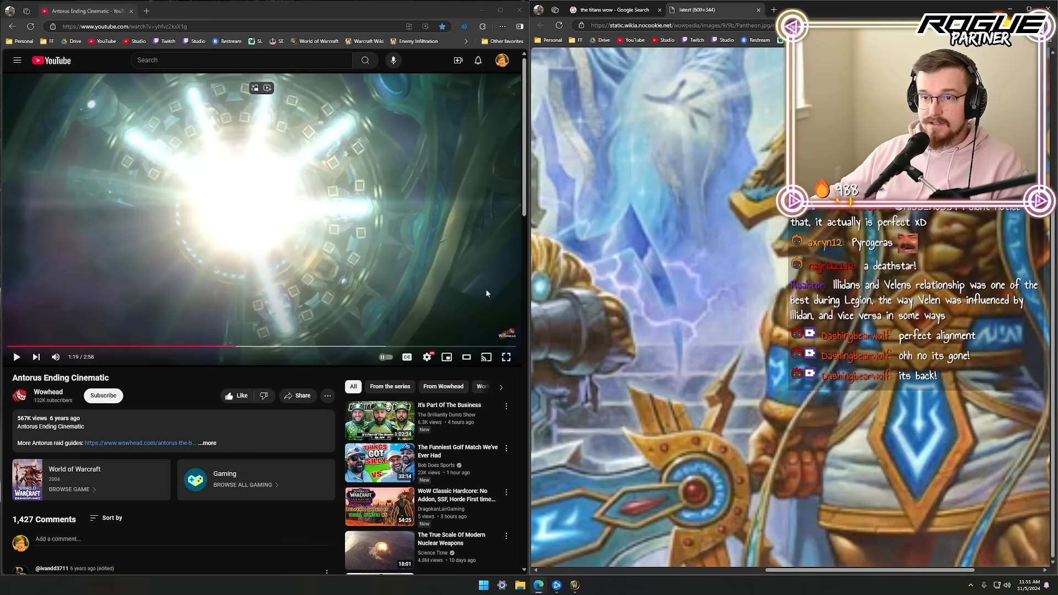
pyautogui.moveTo(666, 454)
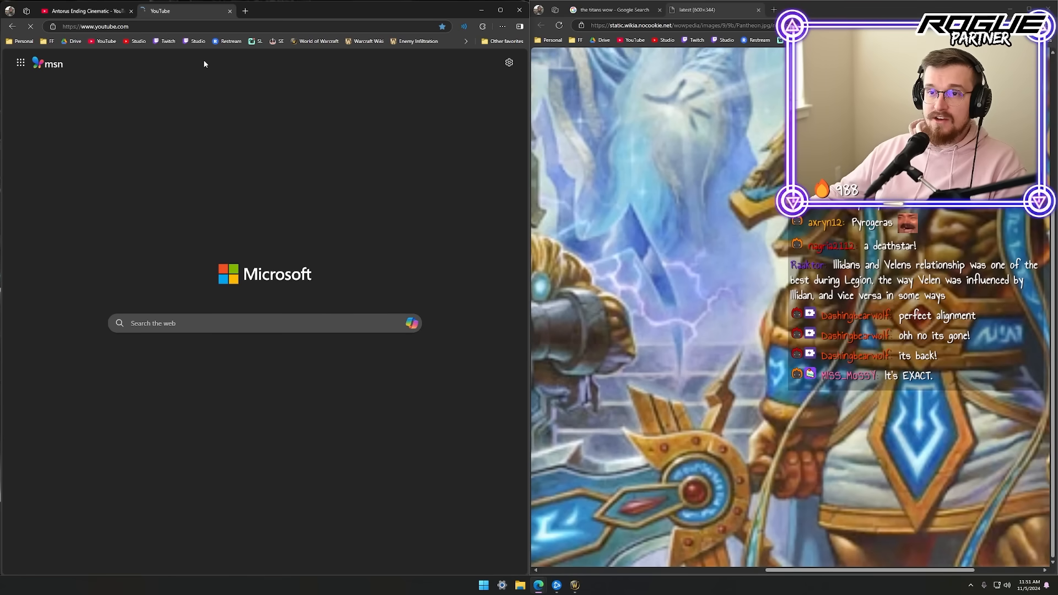
# Search YouTube for 'kingsmourne cinematic' and pause Sylvanas' Choice Cinematic.
pyautogui.write('k')
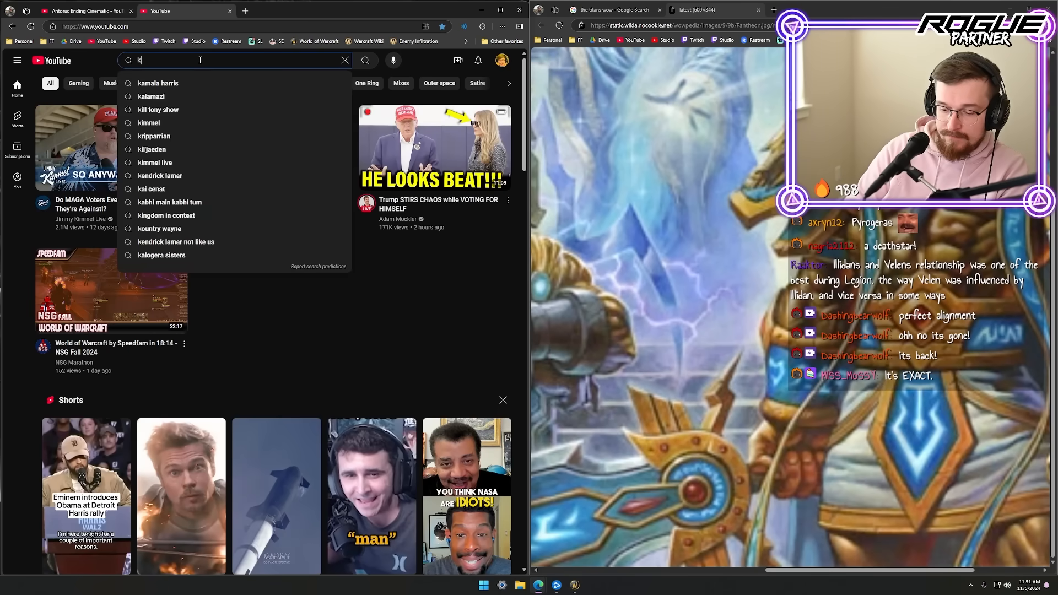
pyautogui.write('ingsmourne')
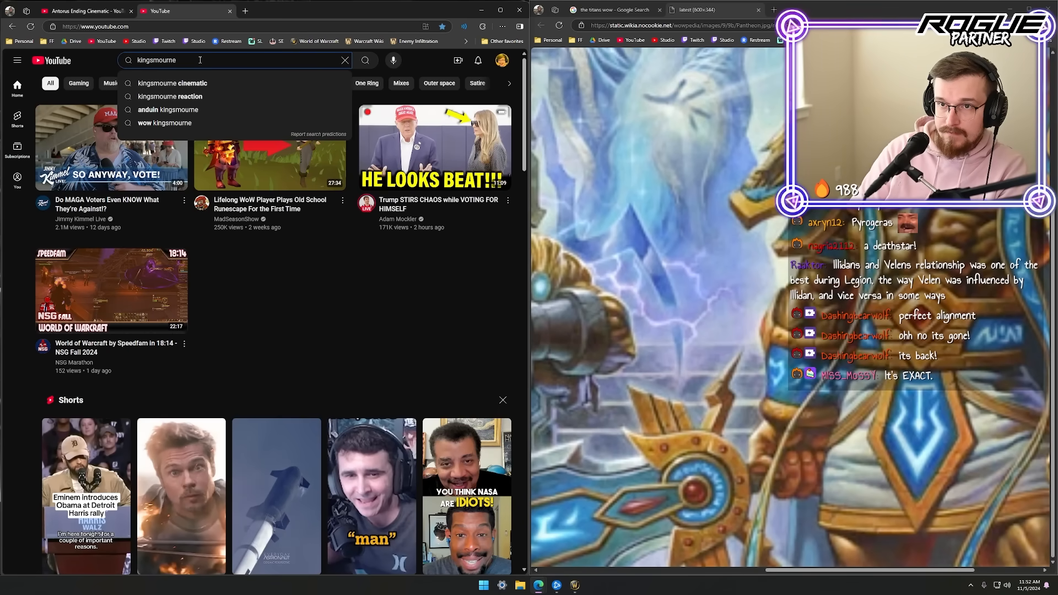
pyautogui.click(172, 83)
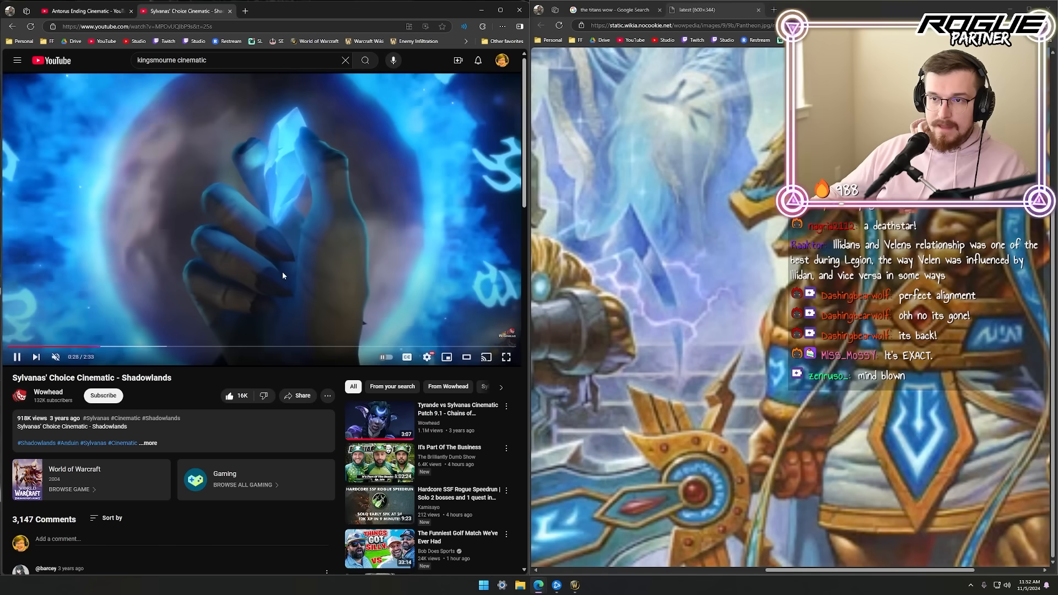
pyautogui.click(123, 346)
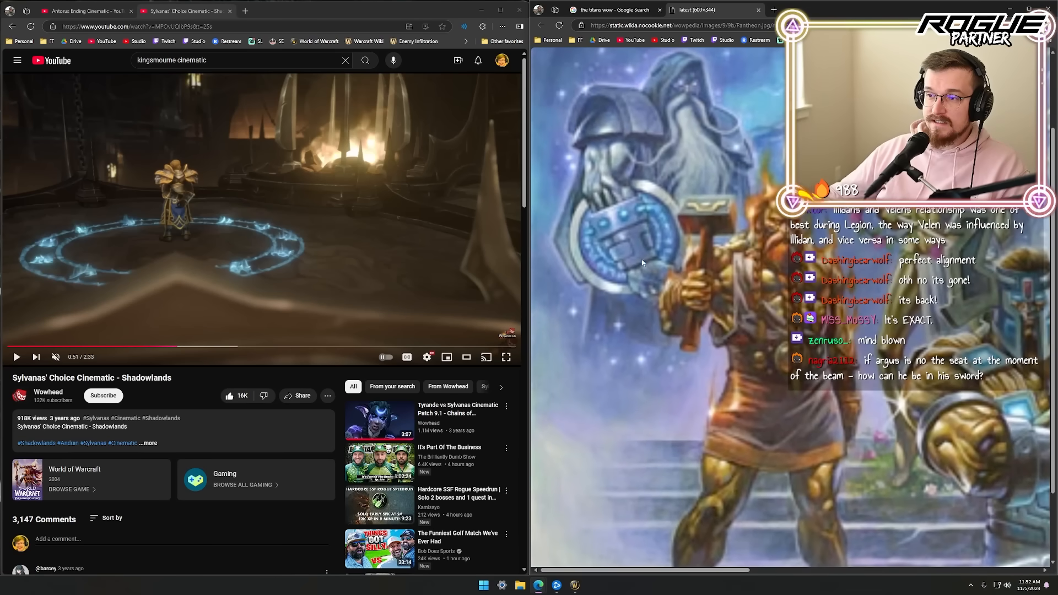
pyautogui.moveTo(674, 242)
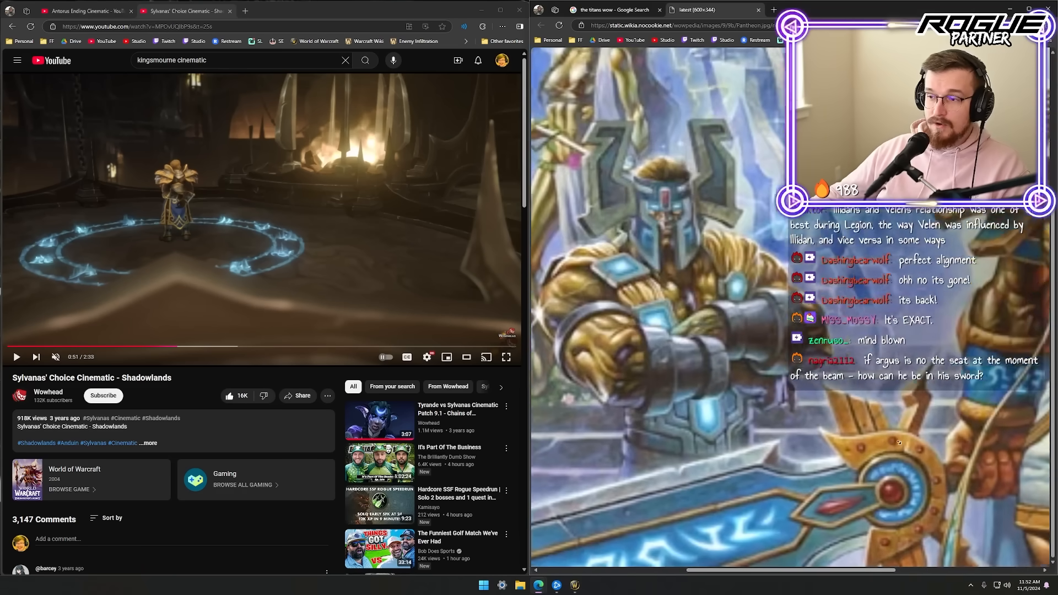
# Return to the Antorus Ending Cinematic, scrub to the titans' beam scene, and resume playback.
pyautogui.click(86, 11)
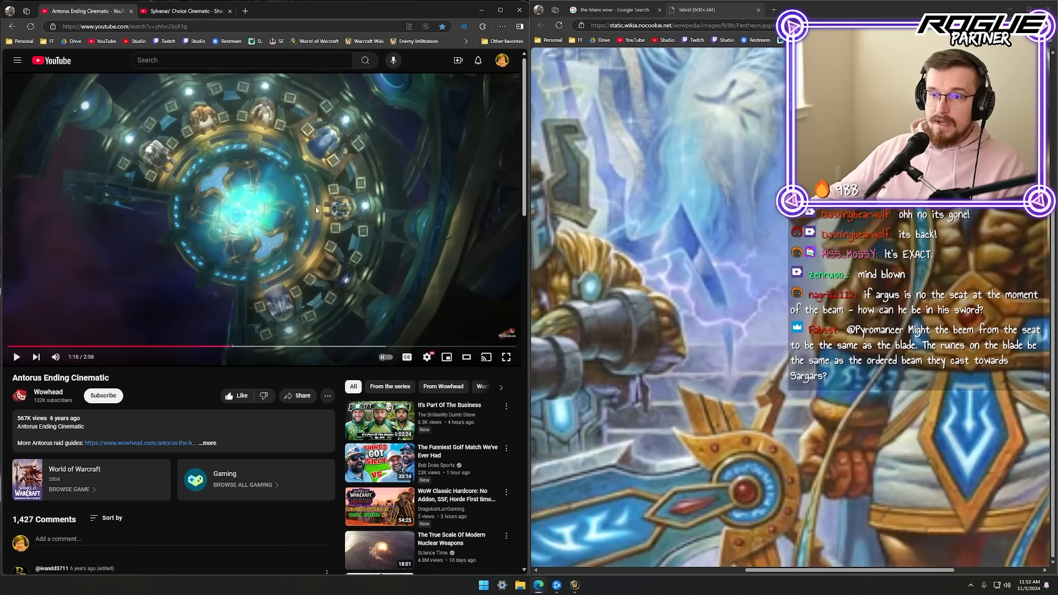
pyautogui.moveTo(237, 346)
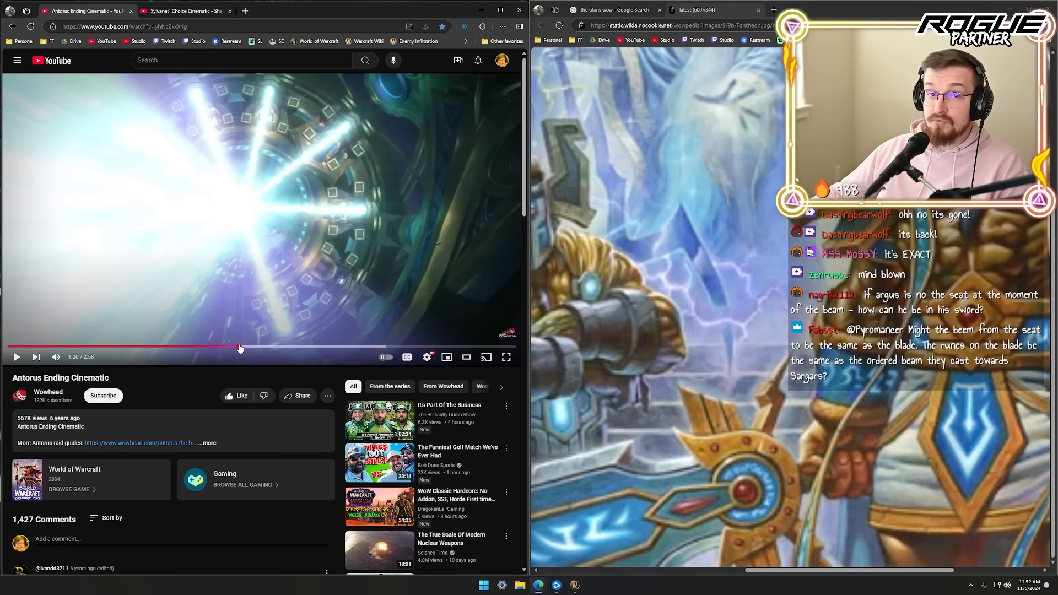
pyautogui.moveTo(240, 346)
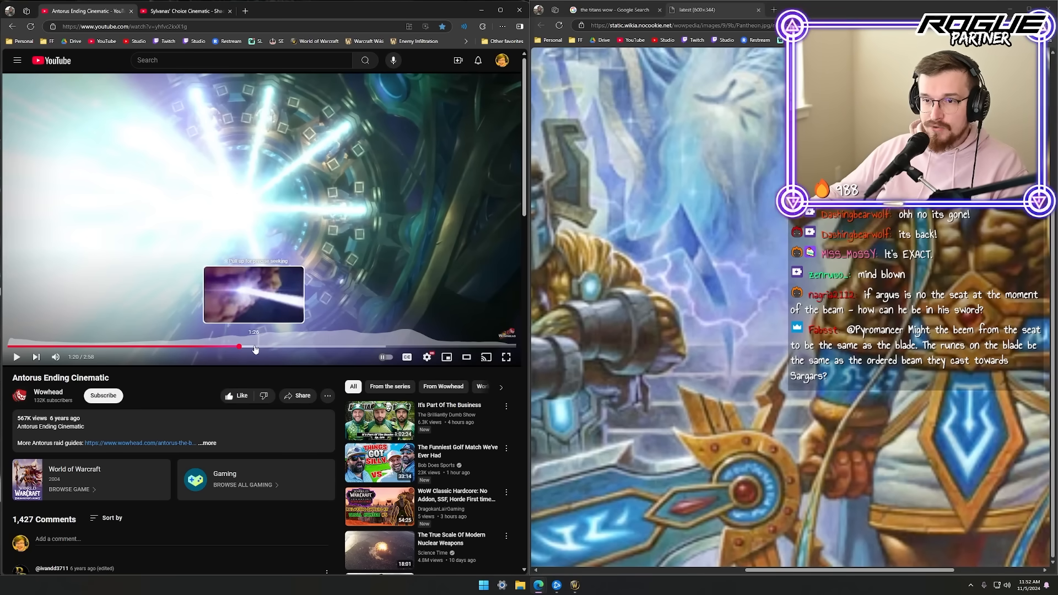
pyautogui.moveTo(239, 346); pyautogui.dragTo(279, 347)
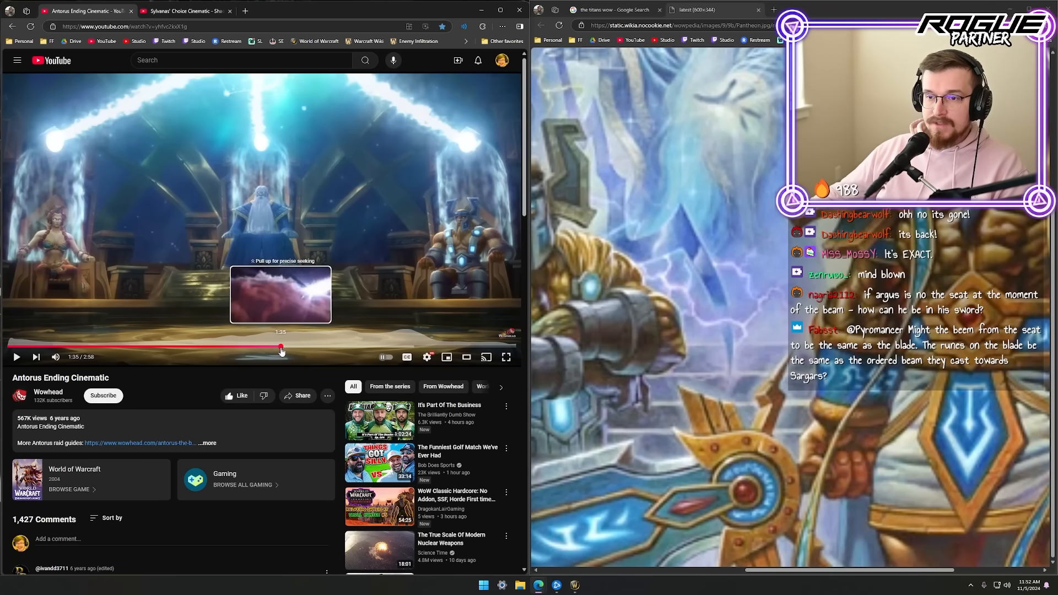
pyautogui.click(303, 348)
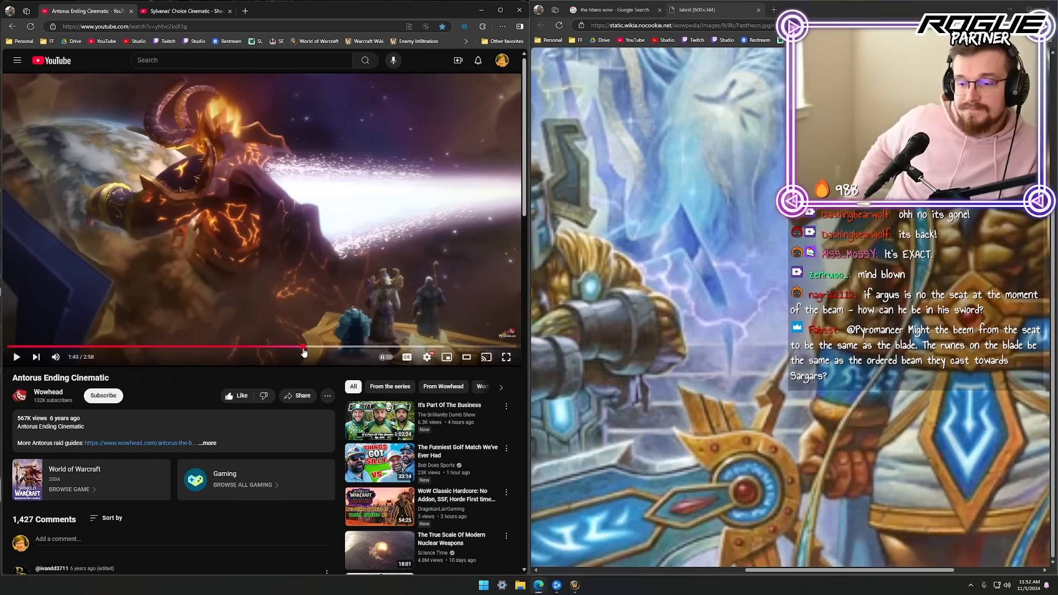
pyautogui.moveTo(309, 351)
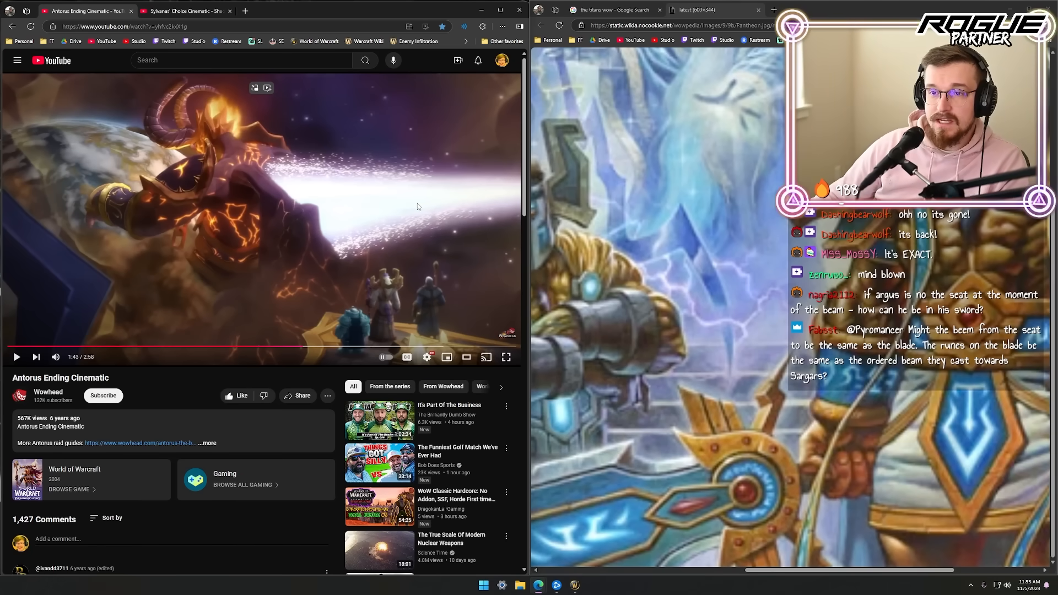
pyautogui.moveTo(153, 252)
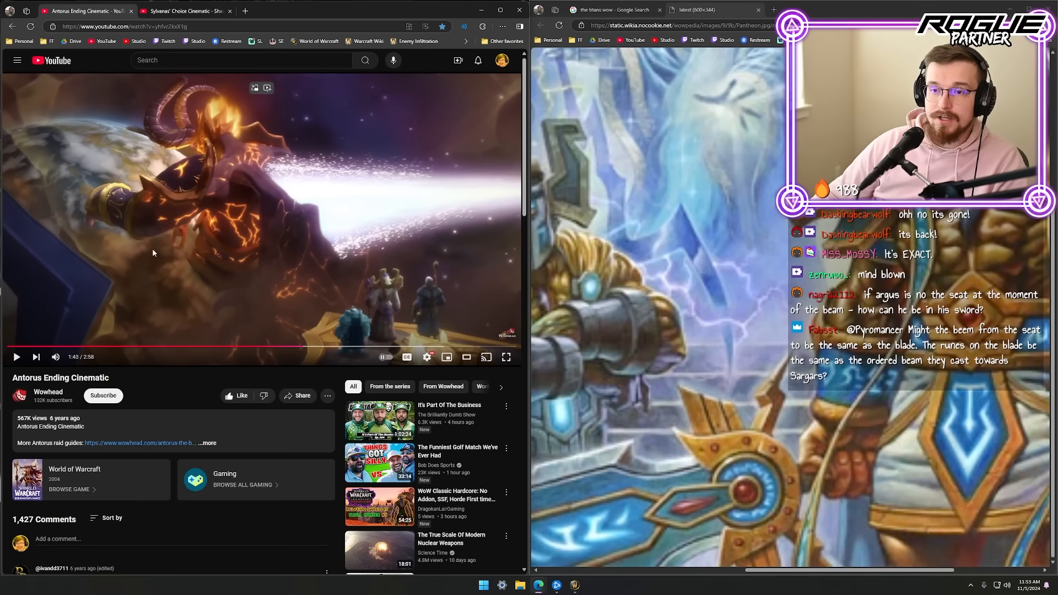
pyautogui.moveTo(205, 281)
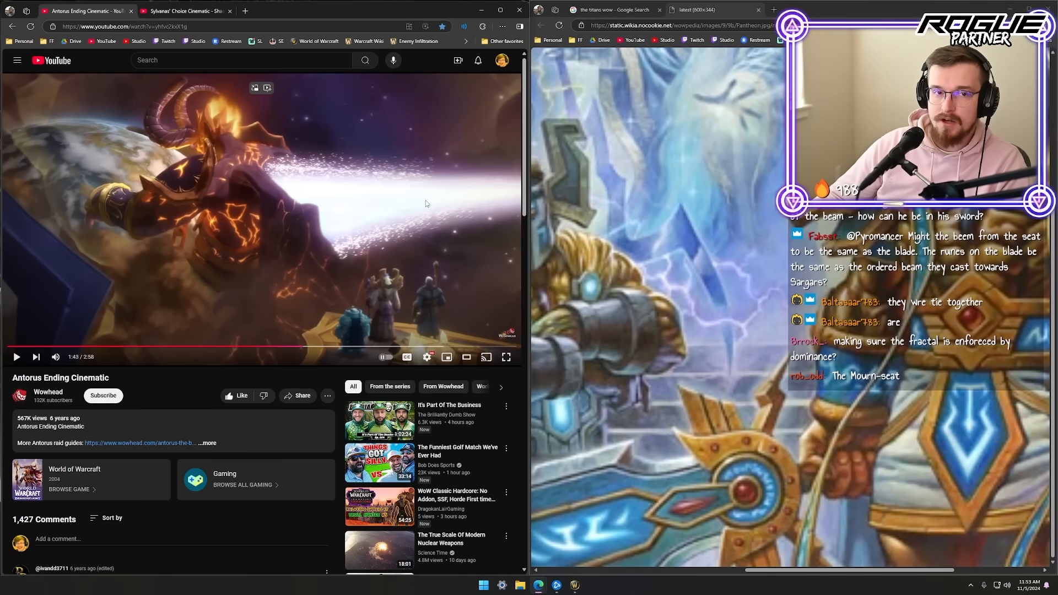
pyautogui.click(16, 356)
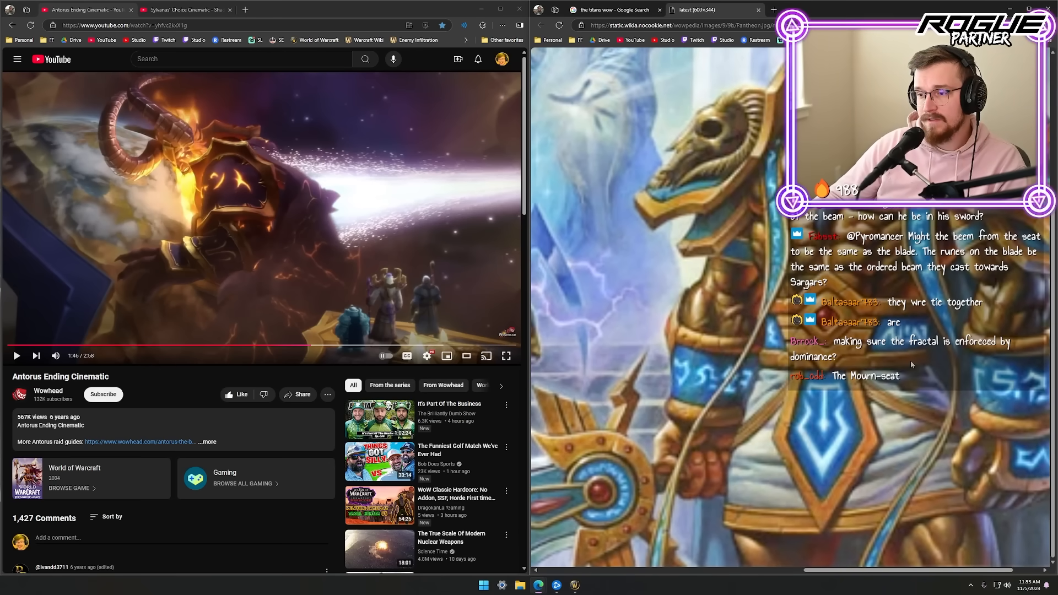
pyautogui.moveTo(283, 346)
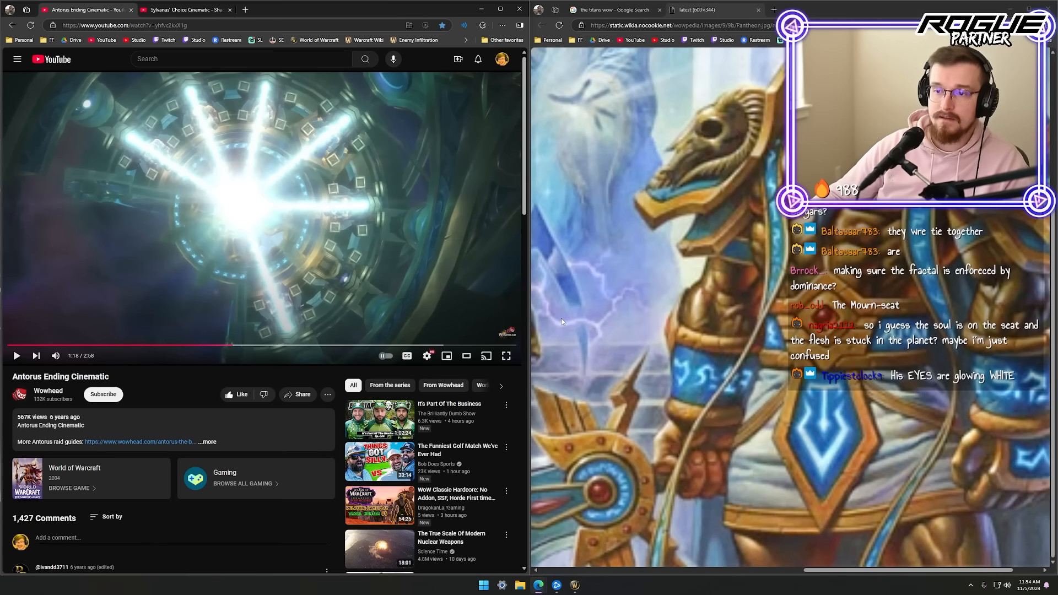
pyautogui.moveTo(250, 237)
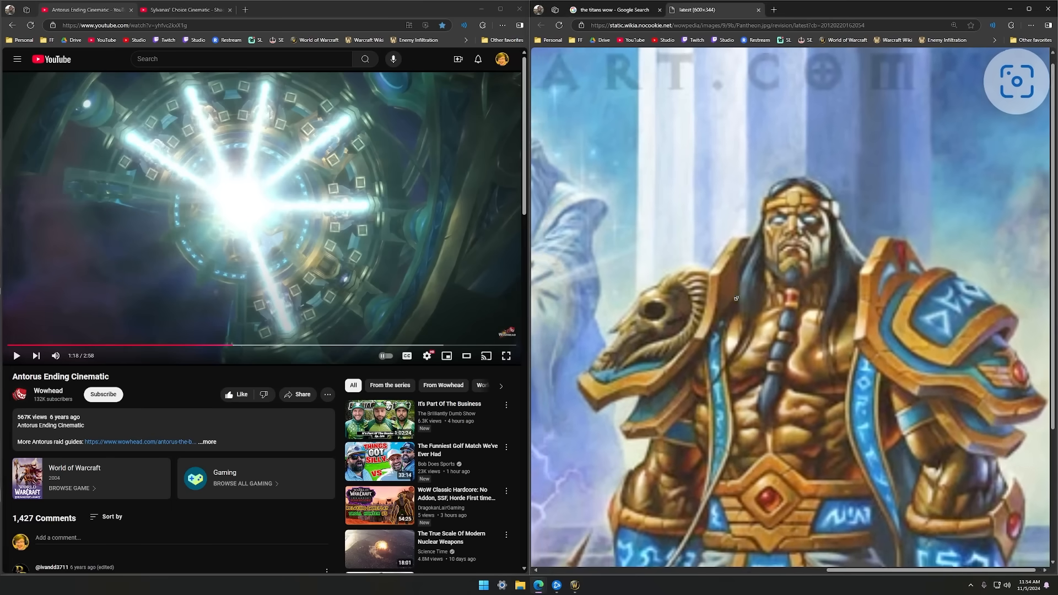
# Scroll down in the right window over the titan Pantheon artwork.
pyautogui.scroll(-3)
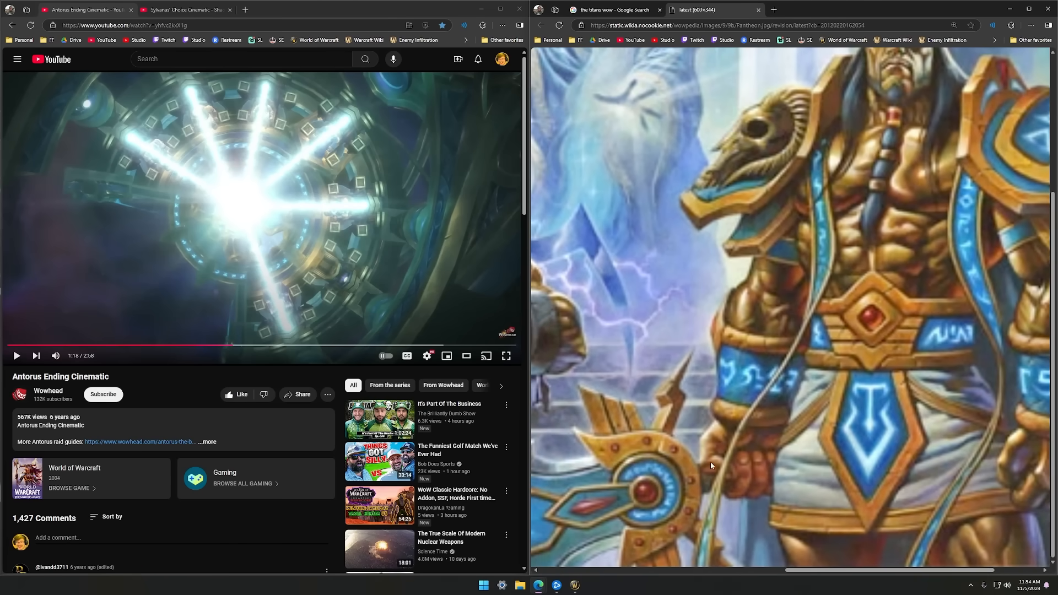
pyautogui.moveTo(687, 438)
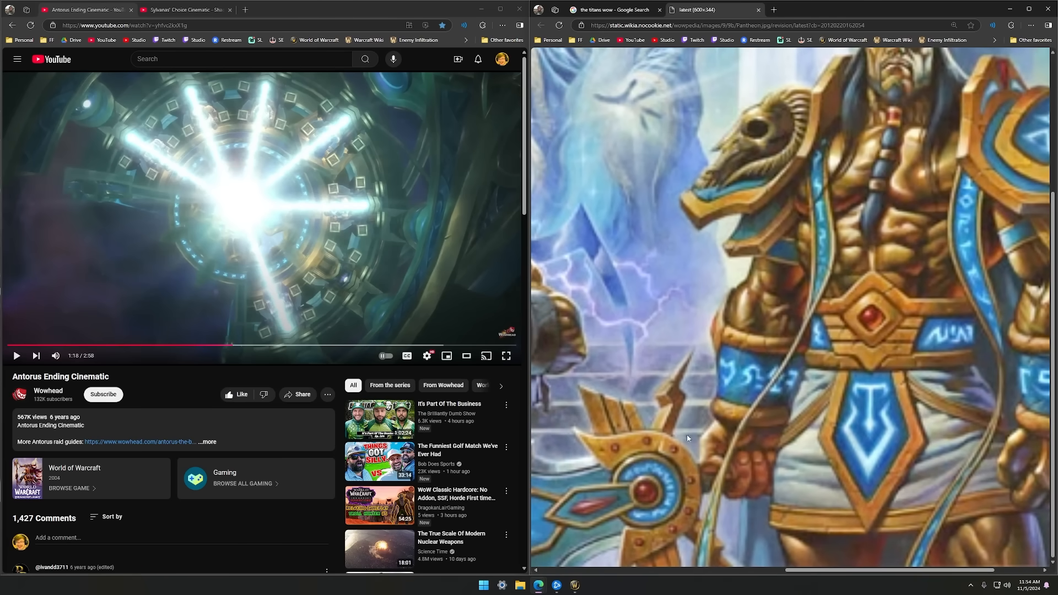
pyautogui.moveTo(691, 441)
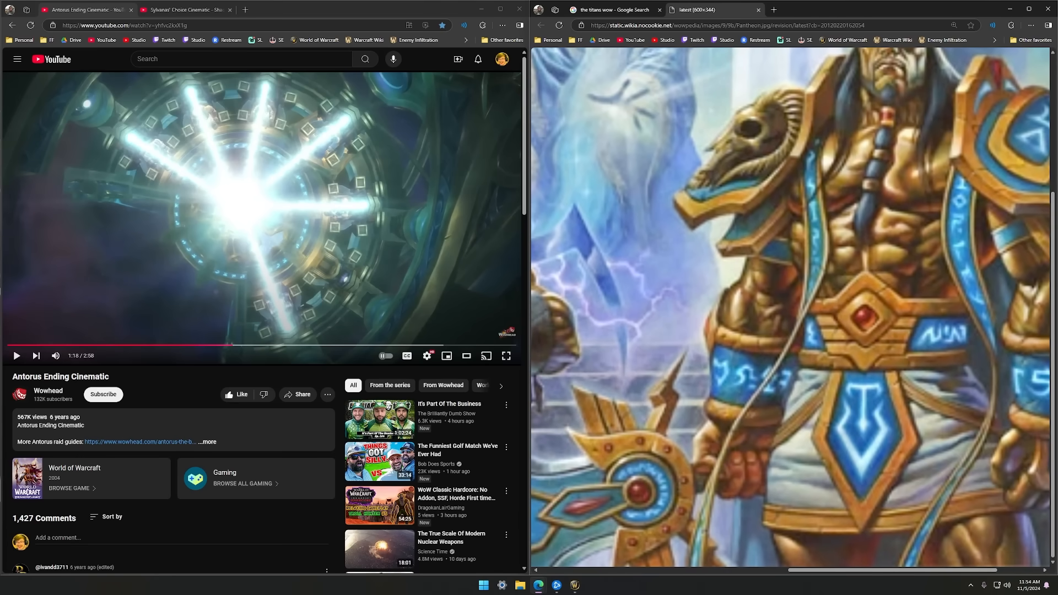
pyautogui.moveTo(674, 364)
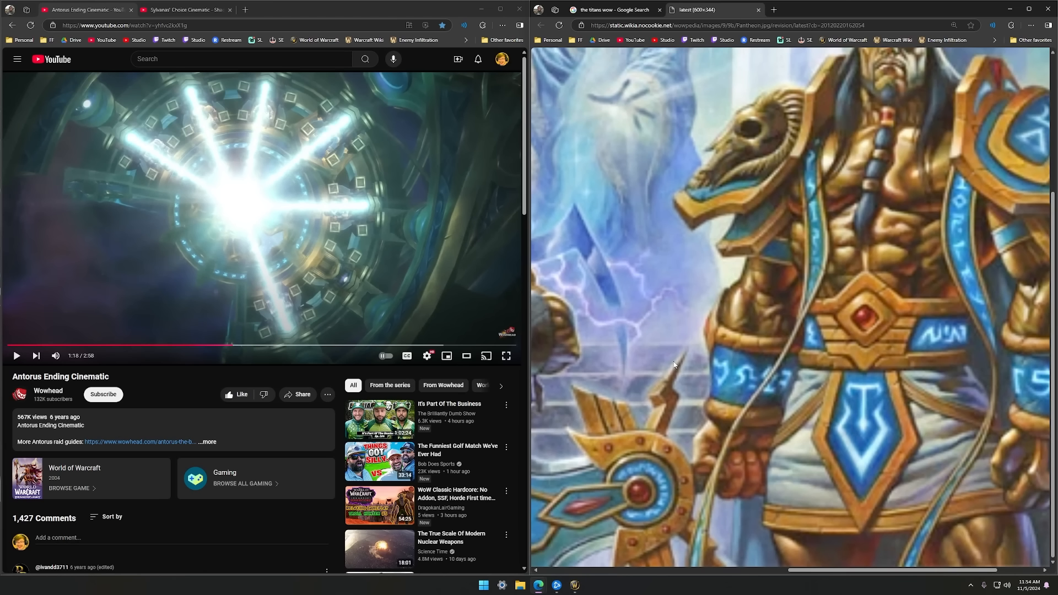
pyautogui.moveTo(714, 412)
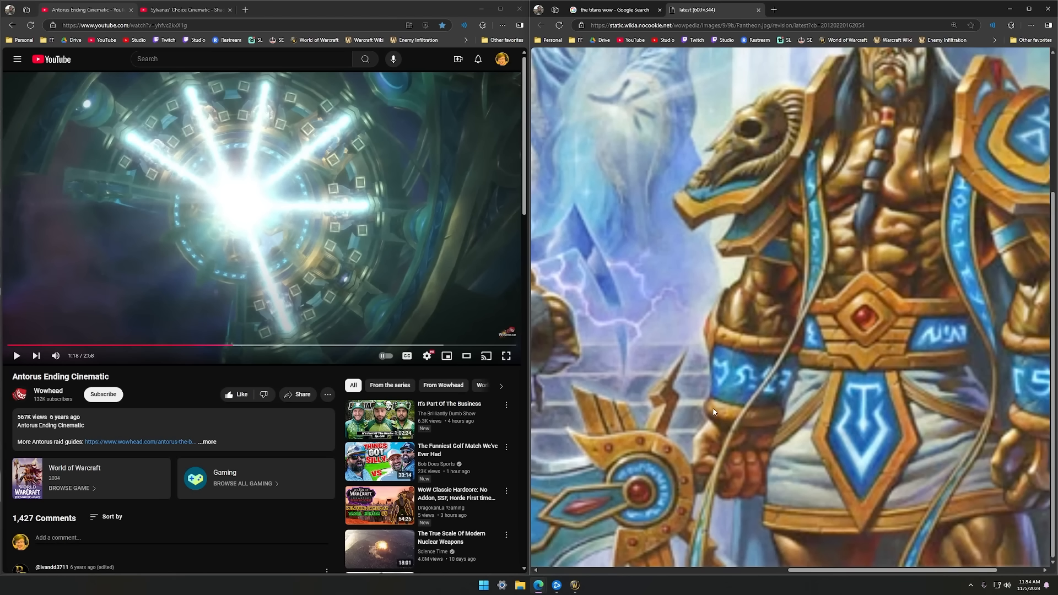
pyautogui.moveTo(619, 380)
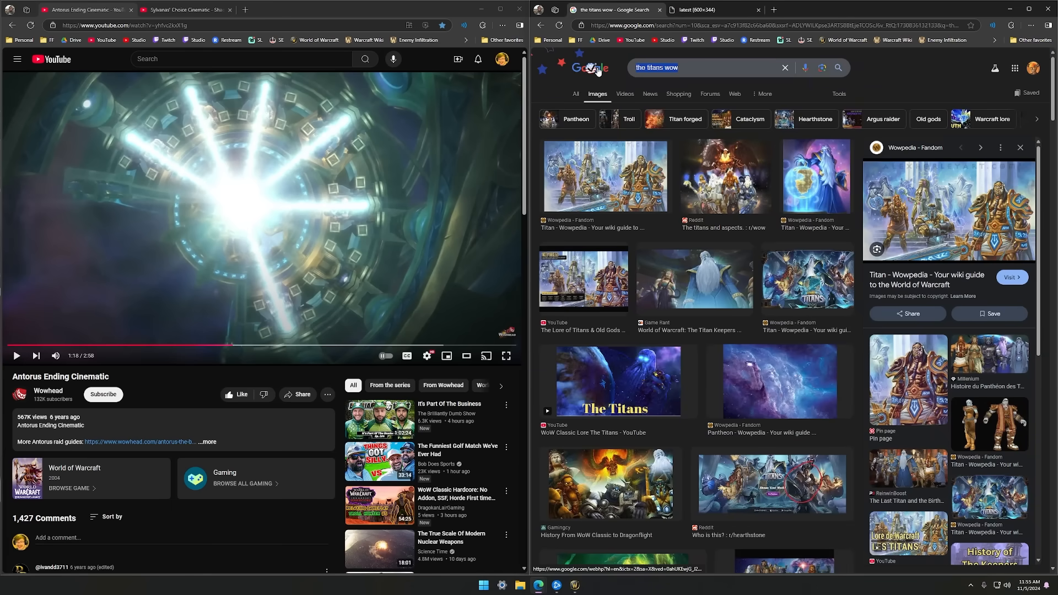
# Search 'sargeras cleaving world', then close the Imgur image to return to the Pantheon artwork.
pyautogui.write('sargeras cleaving world')
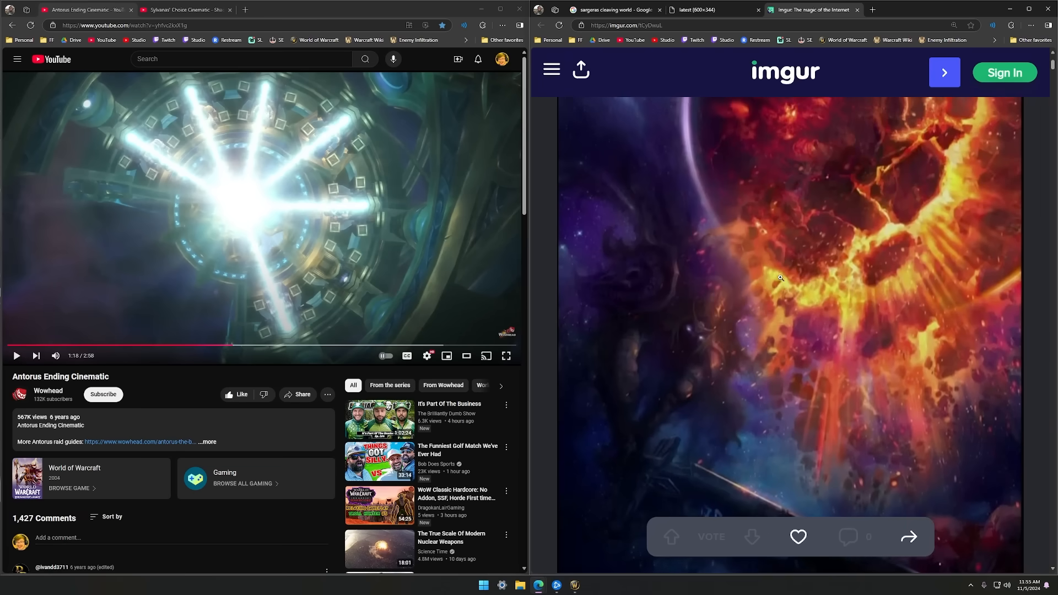
pyautogui.click(781, 277)
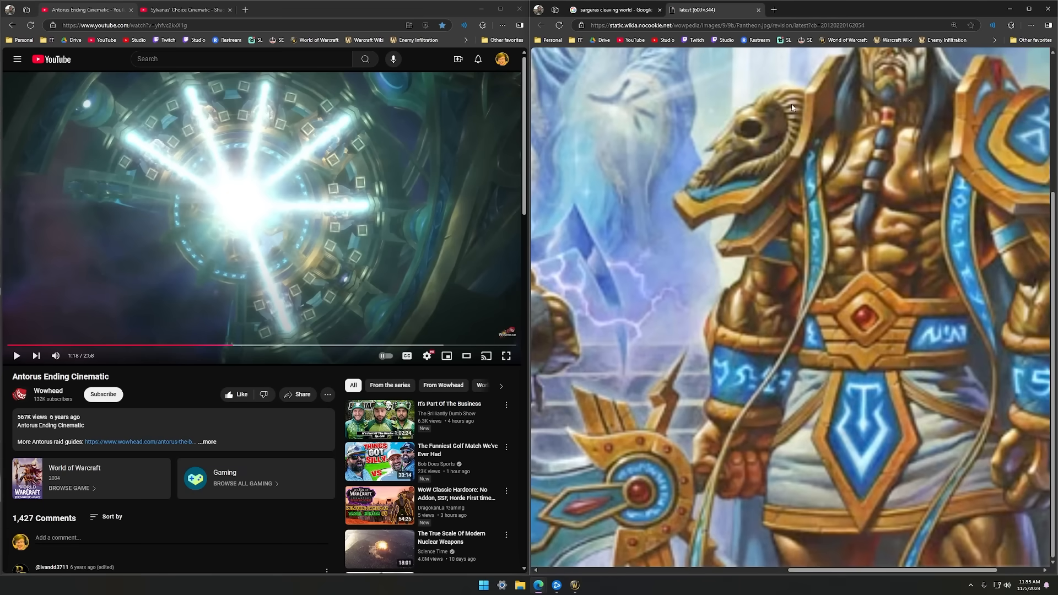
pyautogui.moveTo(369, 241)
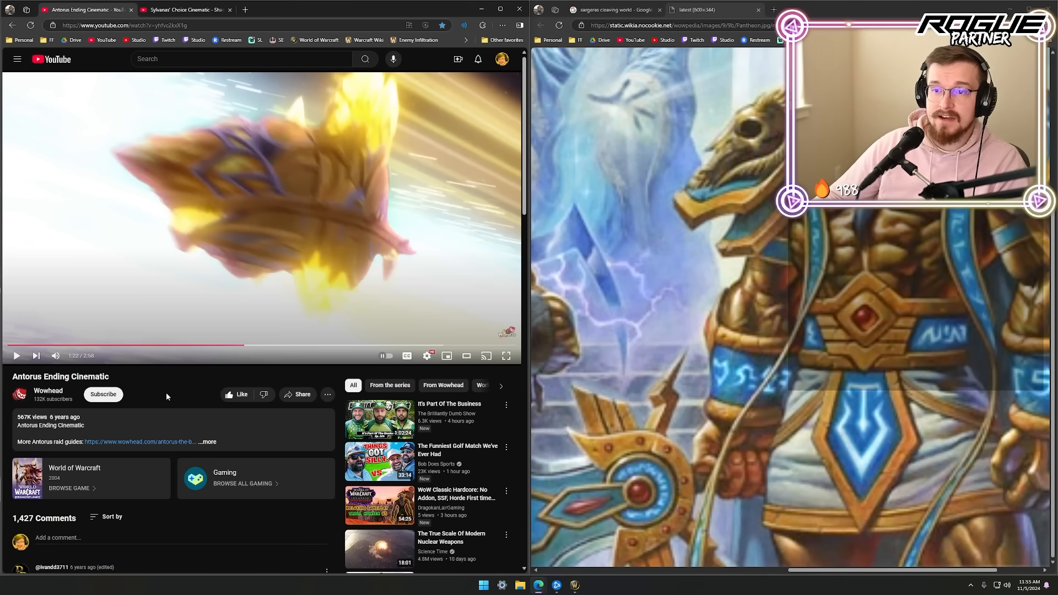
pyautogui.moveTo(232, 255)
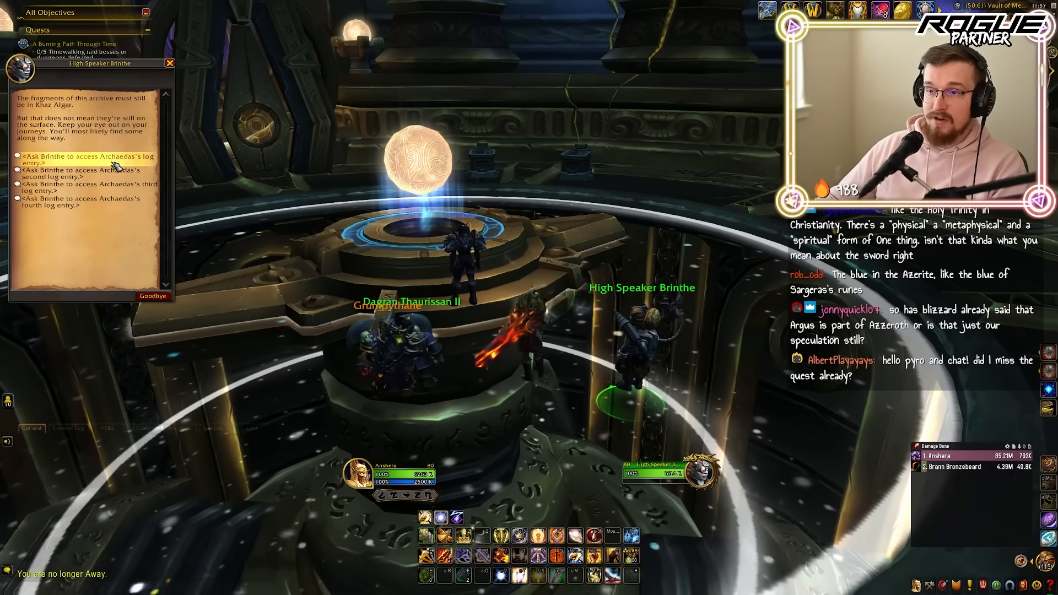
# Ask Brinthe for Archaedas's log entry, then say Goodbye to the Central Archives Console.
pyautogui.click(84, 159)
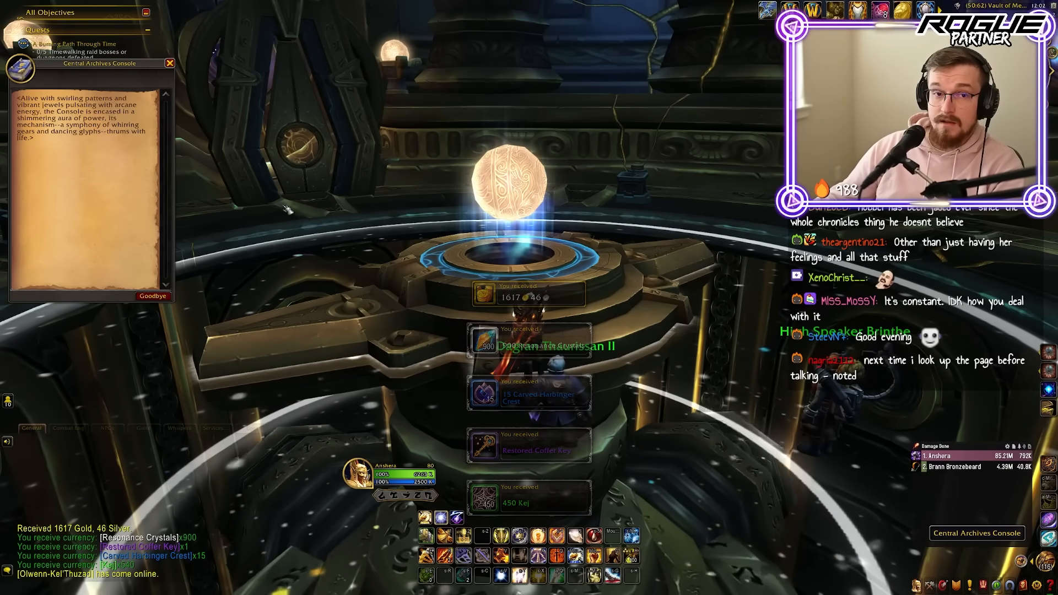
pyautogui.click(153, 297)
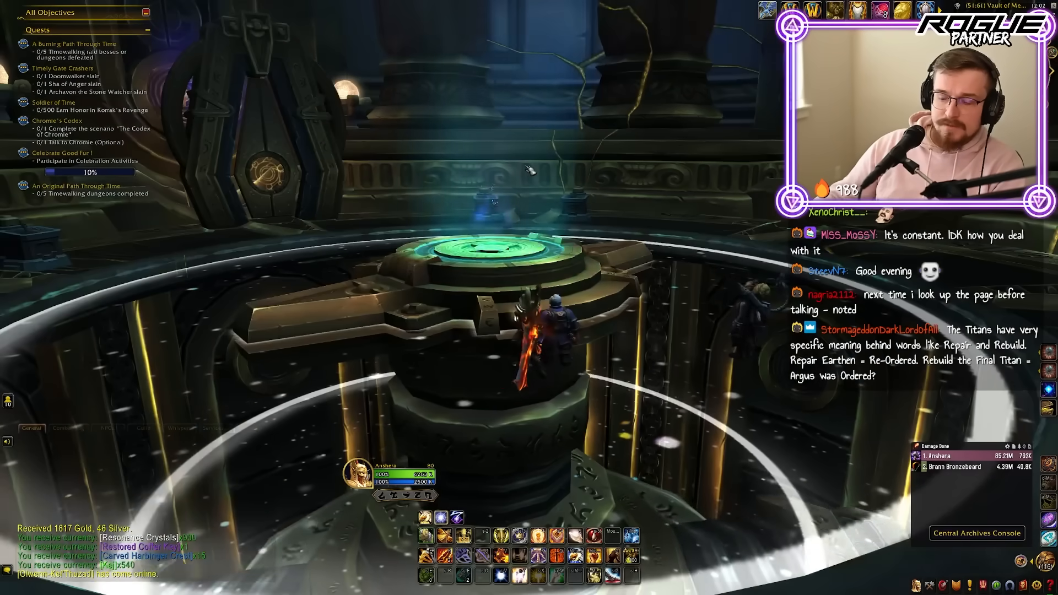